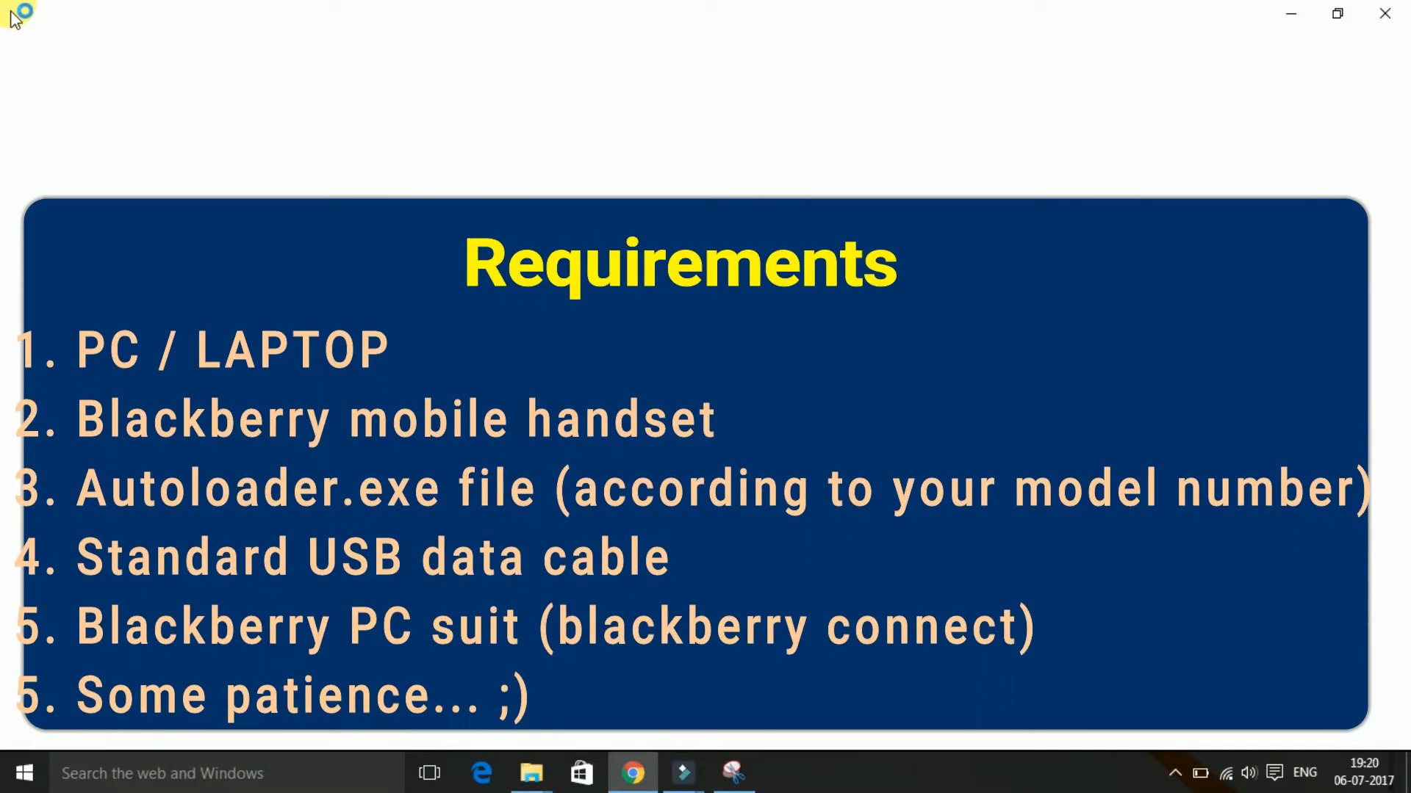
pyautogui.moveTo(293, 153)
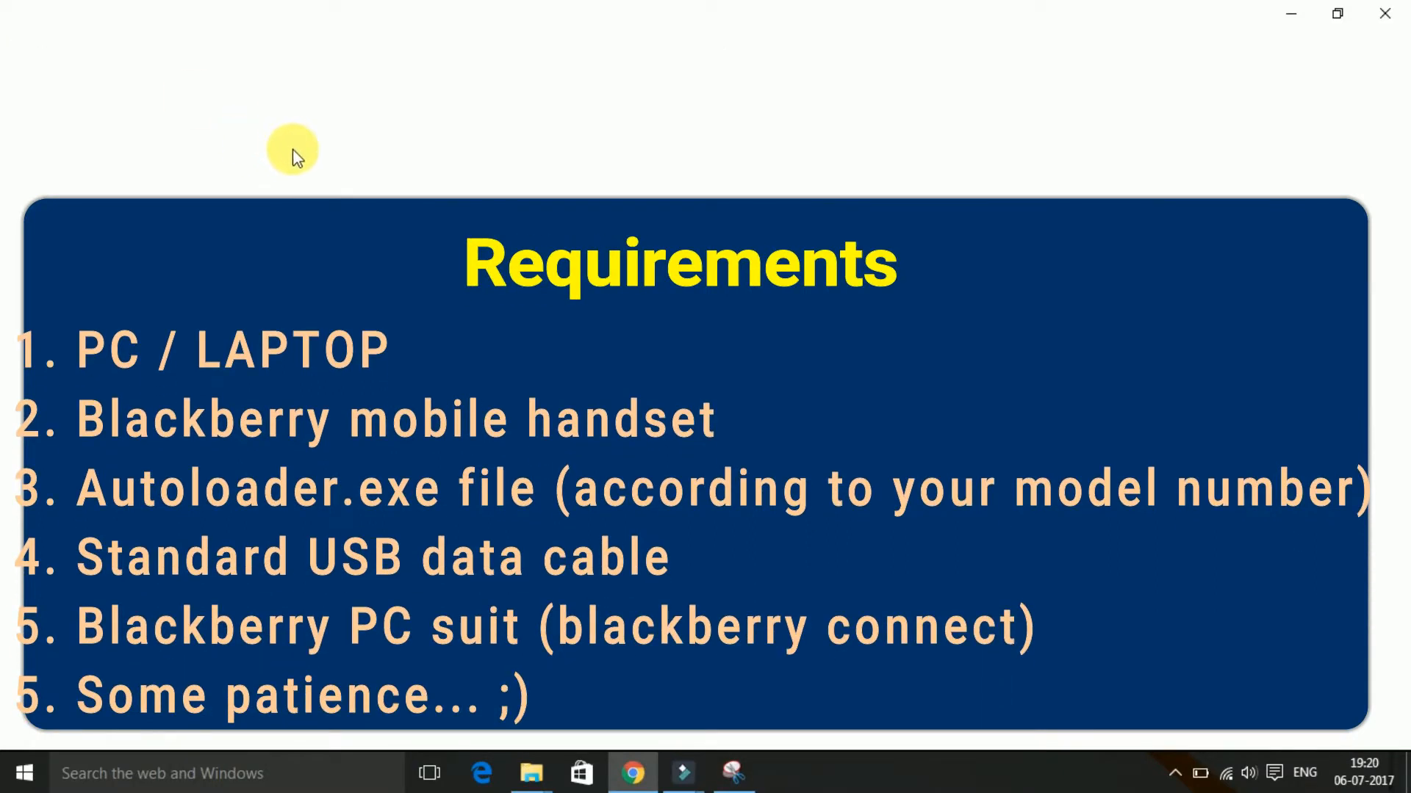
# Search Google for 'blackberry z3 autoloader' and open the BlackBerry 10 Autoloaders developer page
pyautogui.click(632, 773)
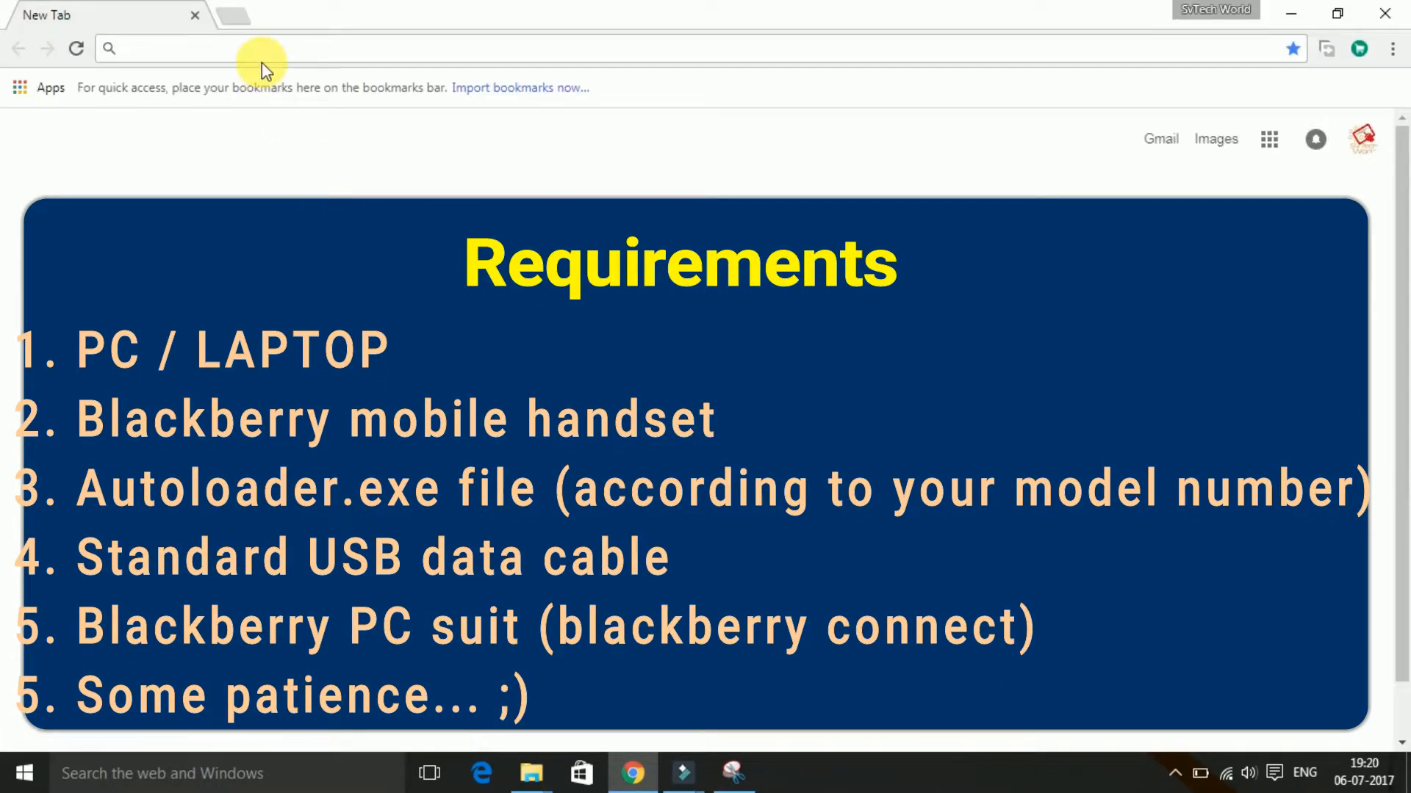
pyautogui.write('black')
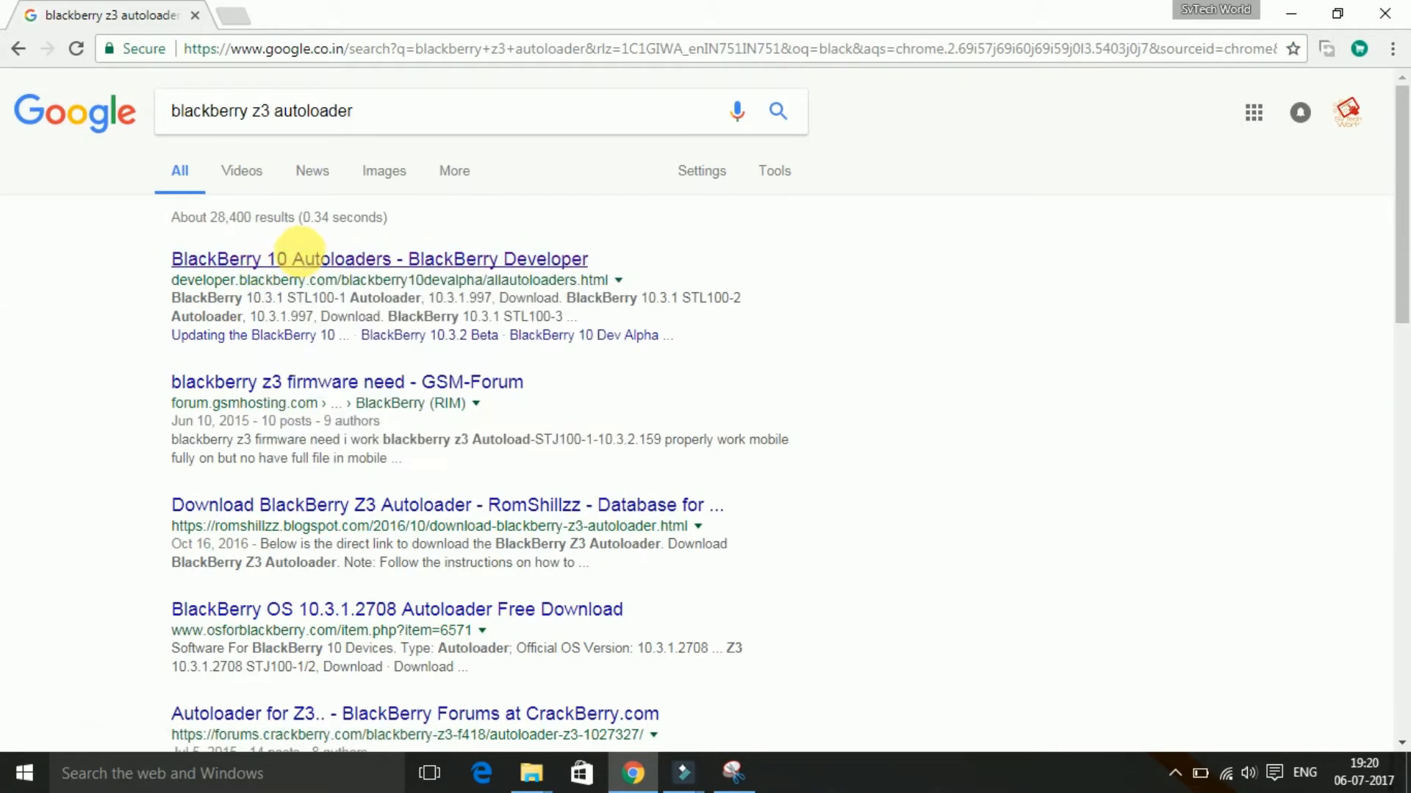
pyautogui.click(379, 259)
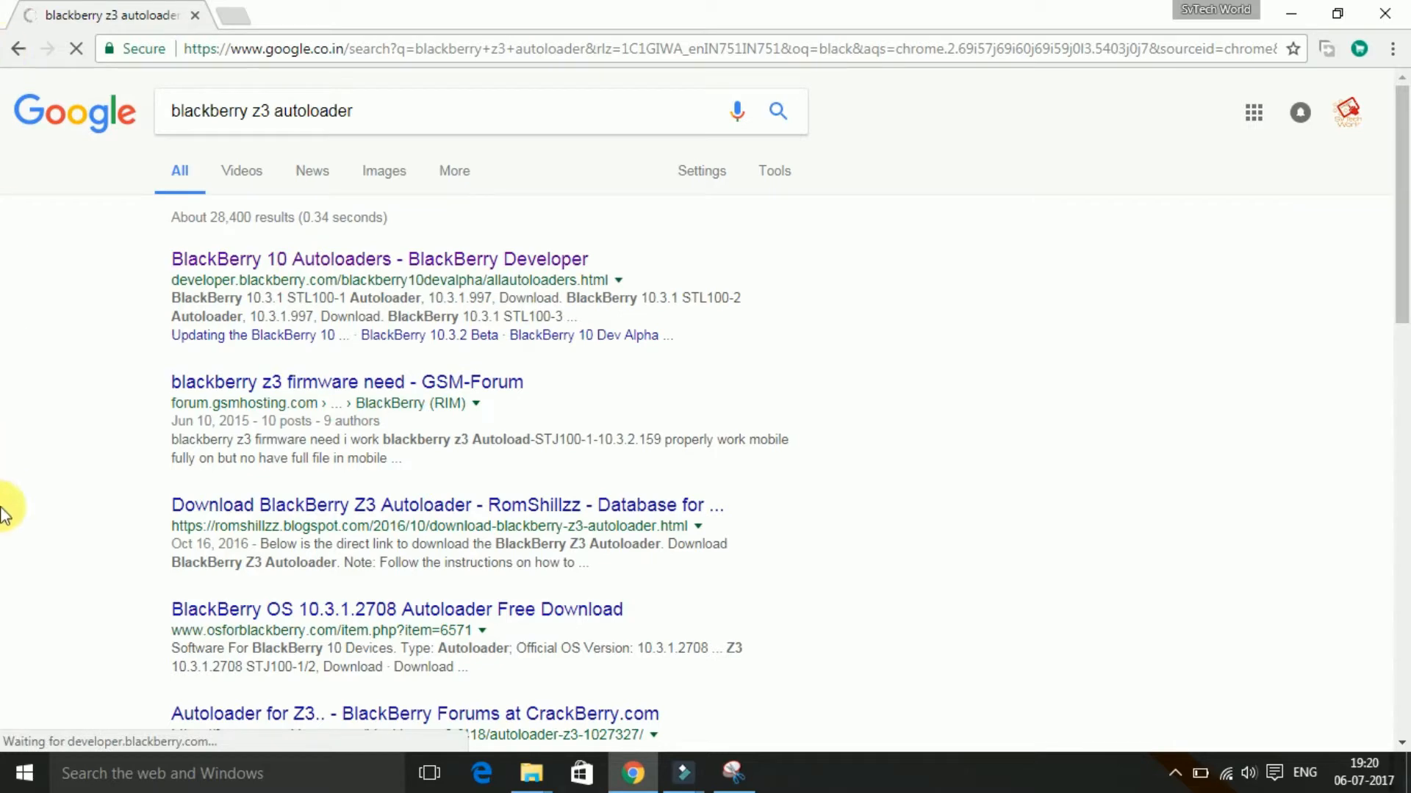
pyautogui.click(380, 259)
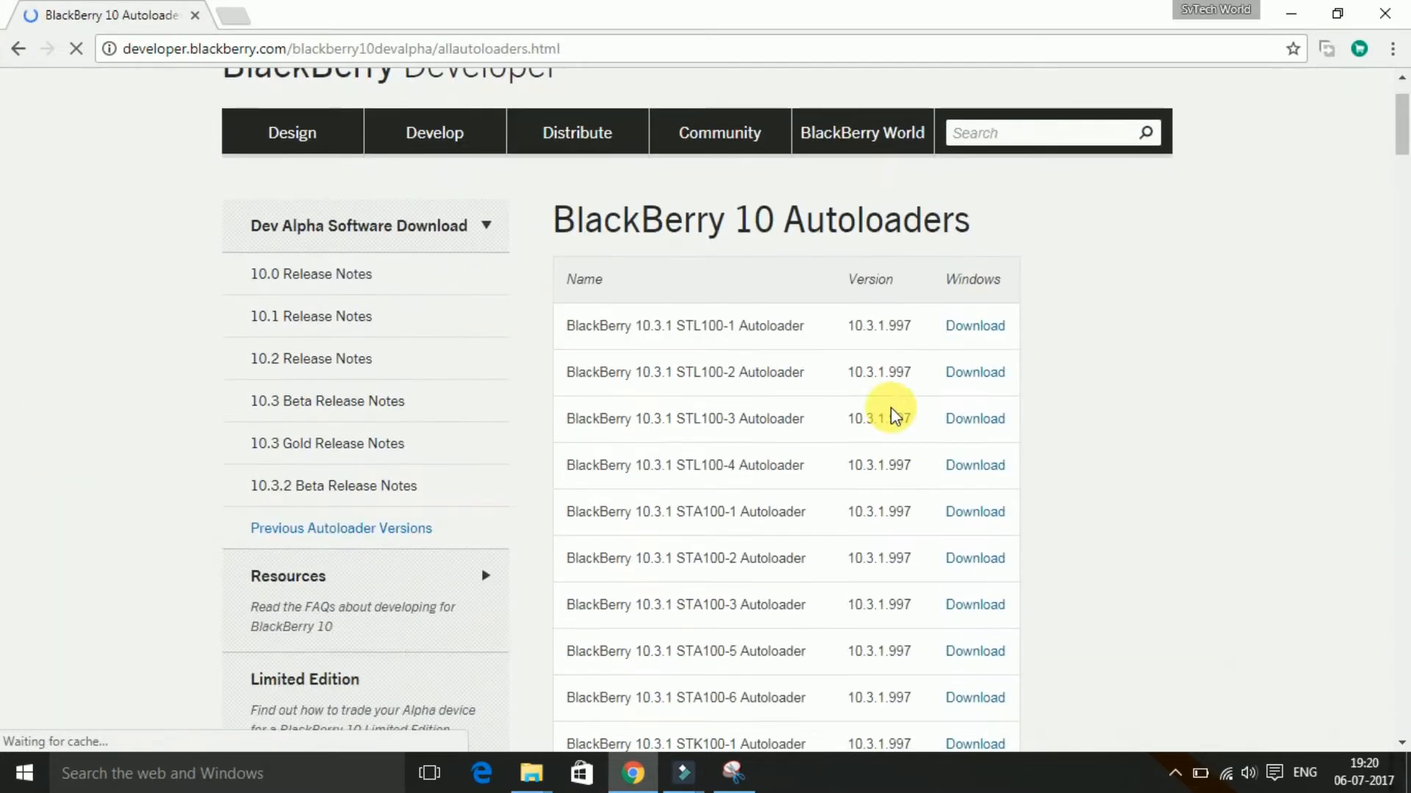
# Request the BlackBerry 10.3.1 STJ100-1 Autoloader download from the list
pyautogui.scroll(-3)
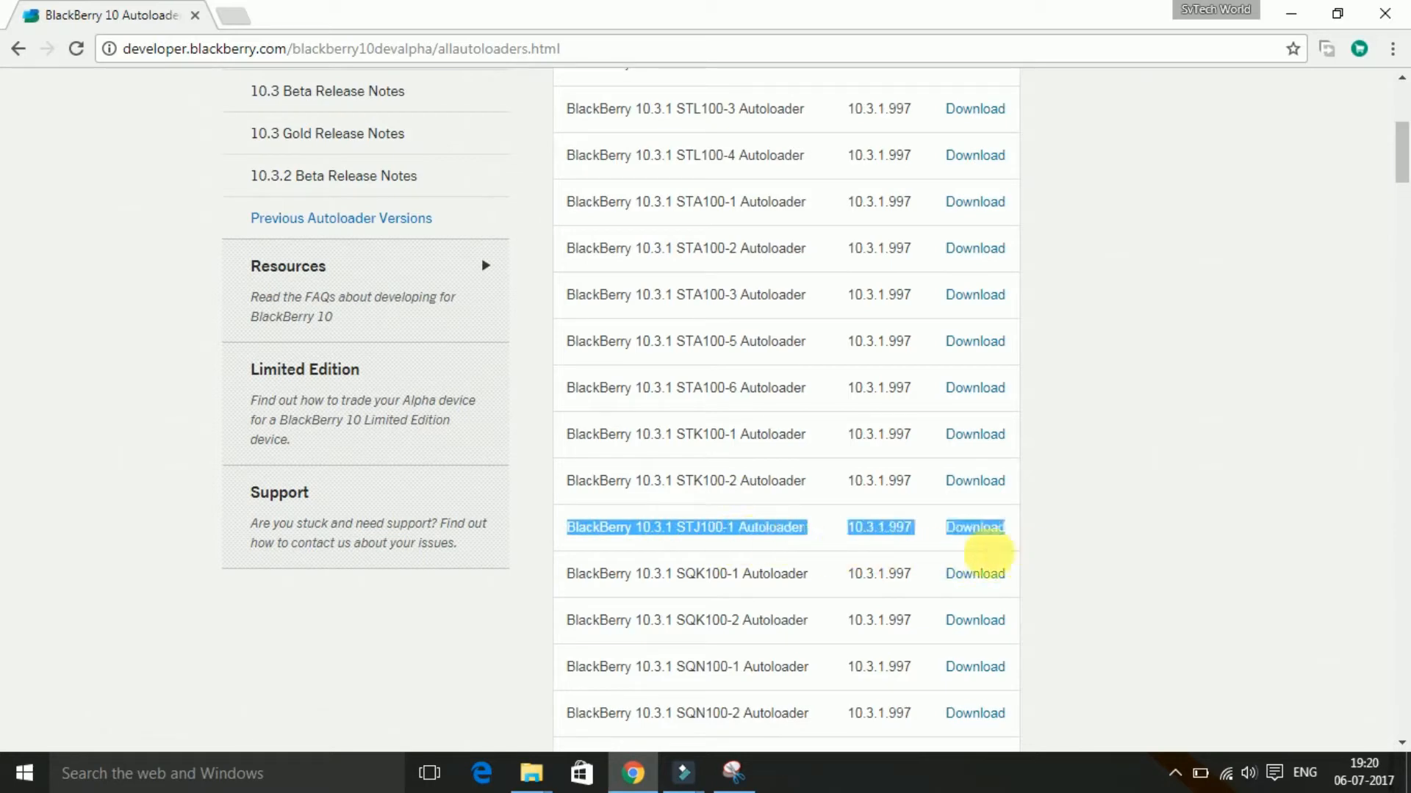
pyautogui.click(973, 527)
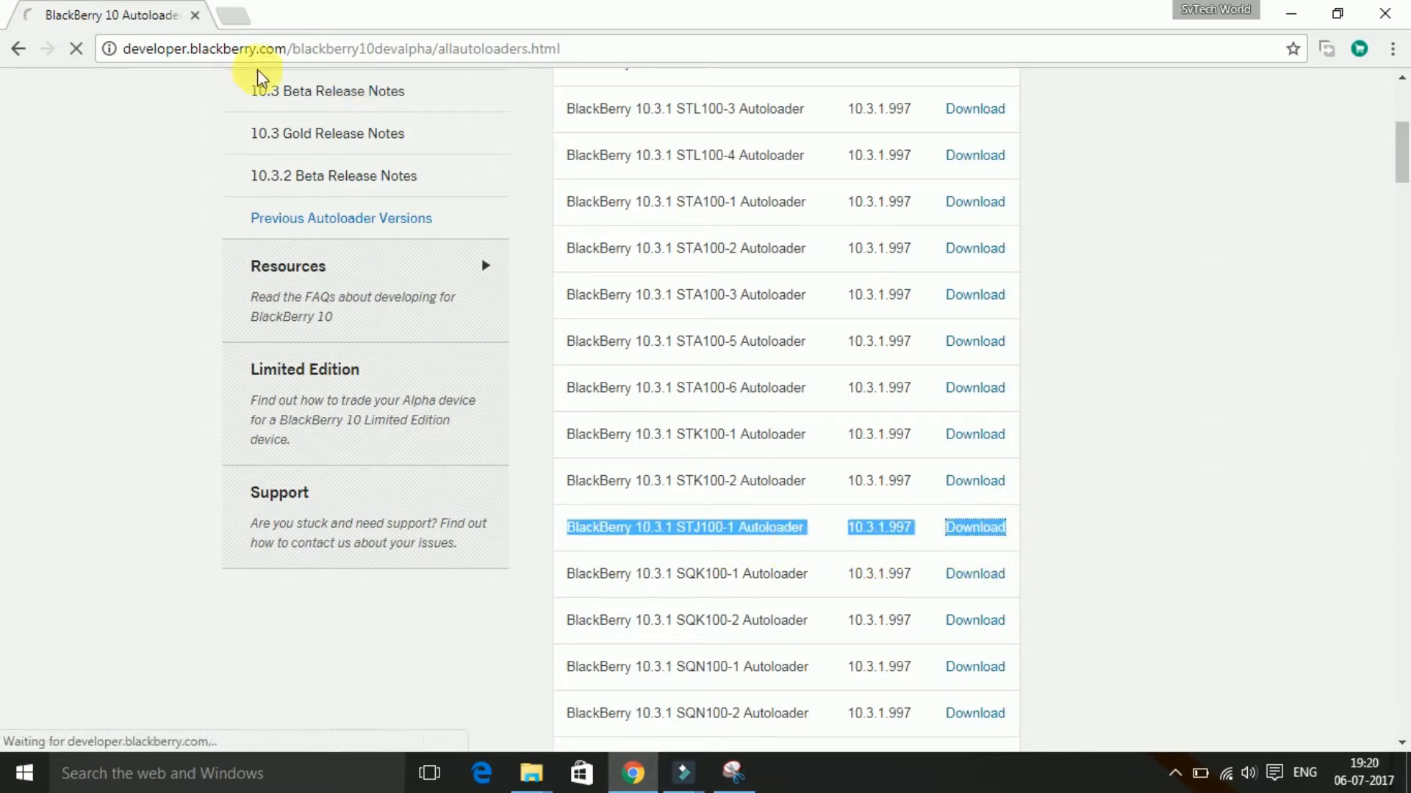
# Start the 1.93 GB Autoload-STJ100-1-10.3.1.997.exe download into Downloads via Free Download Manager
pyautogui.click(974, 527)
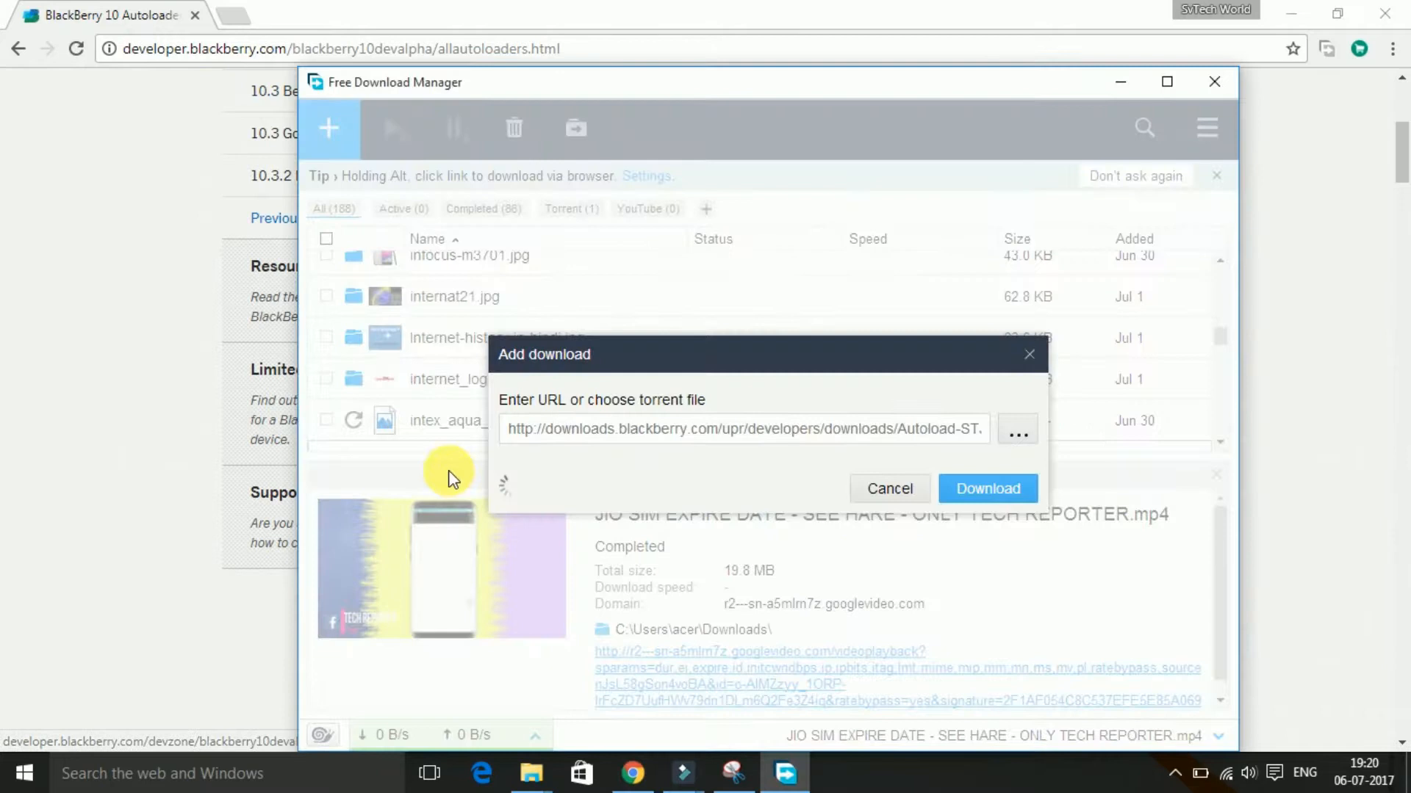
pyautogui.click(988, 488)
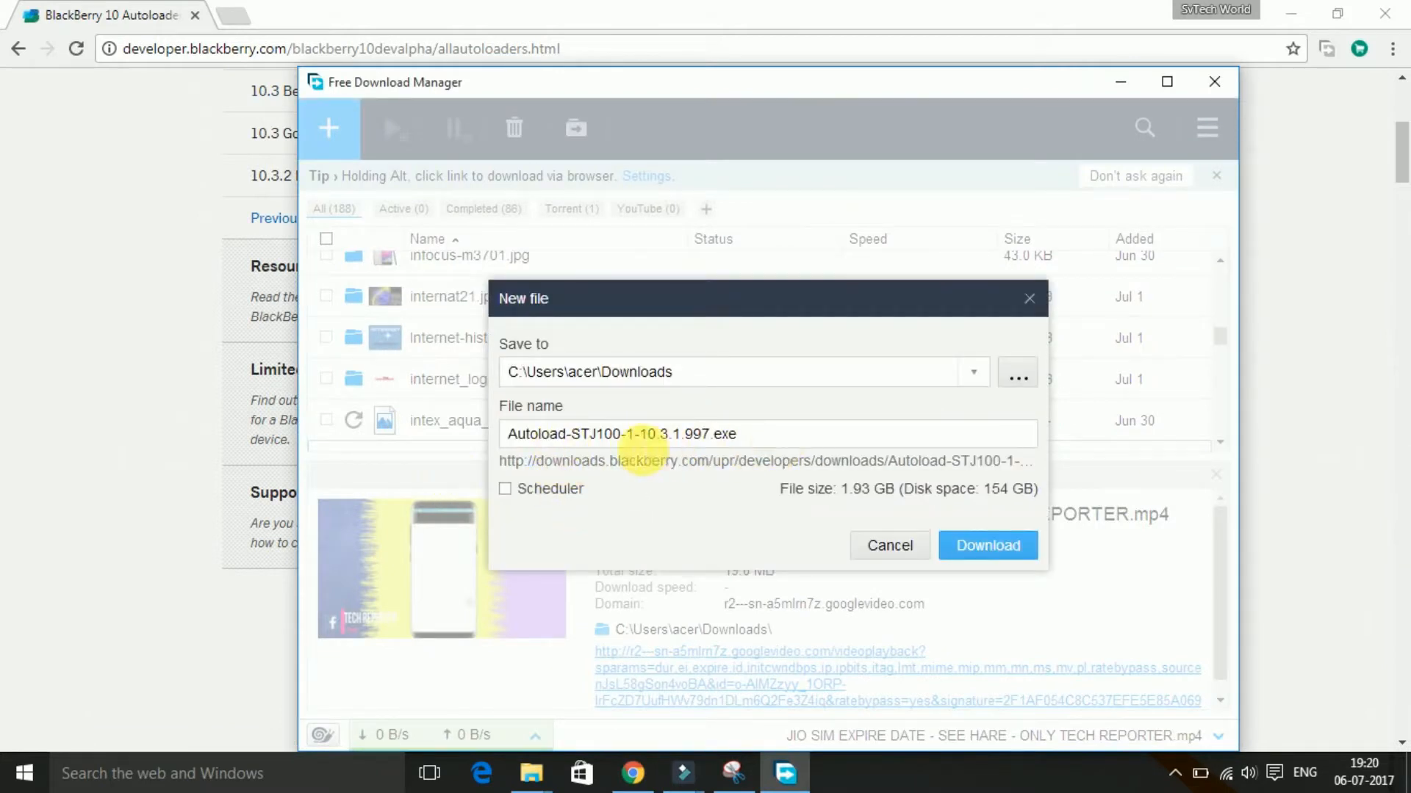
pyautogui.moveTo(877, 495)
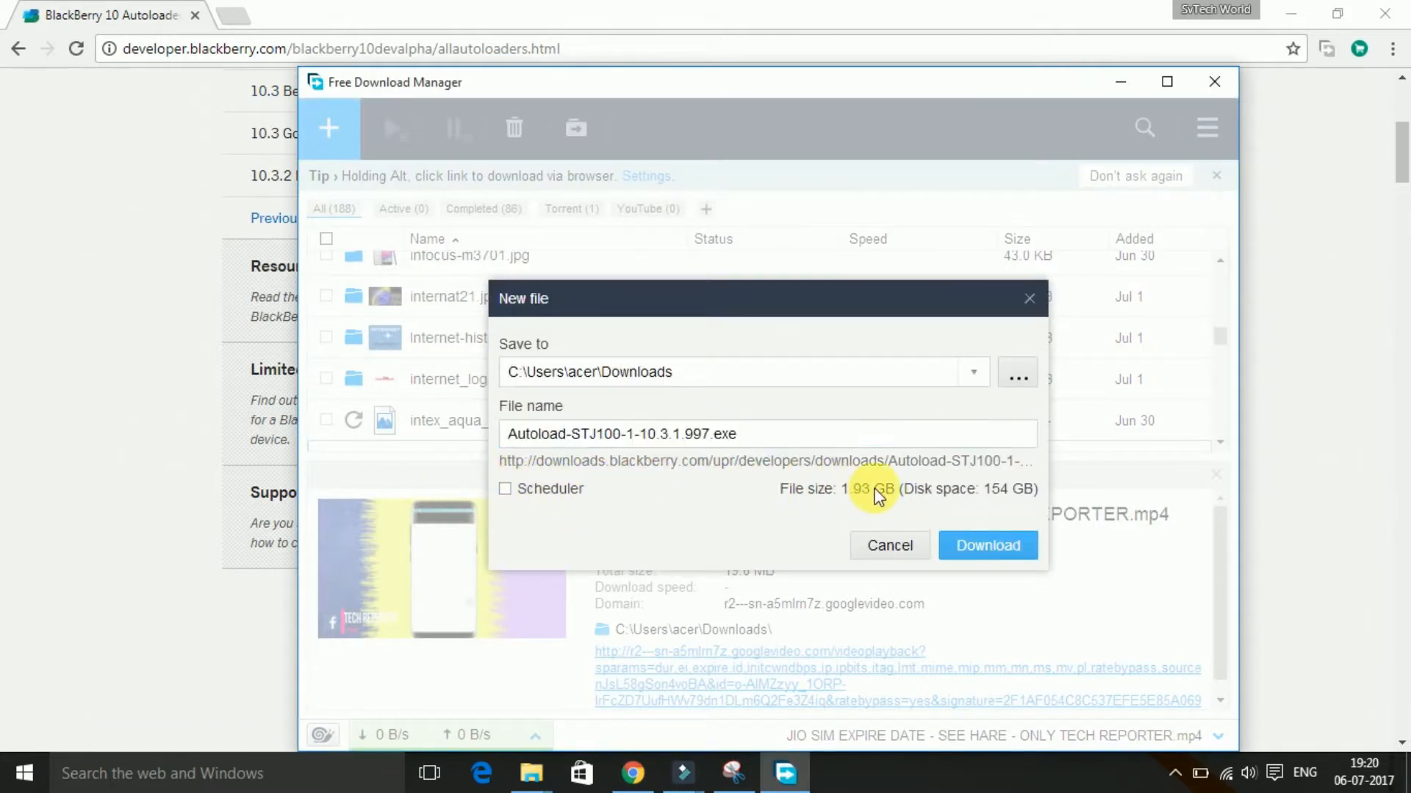
pyautogui.click(889, 545)
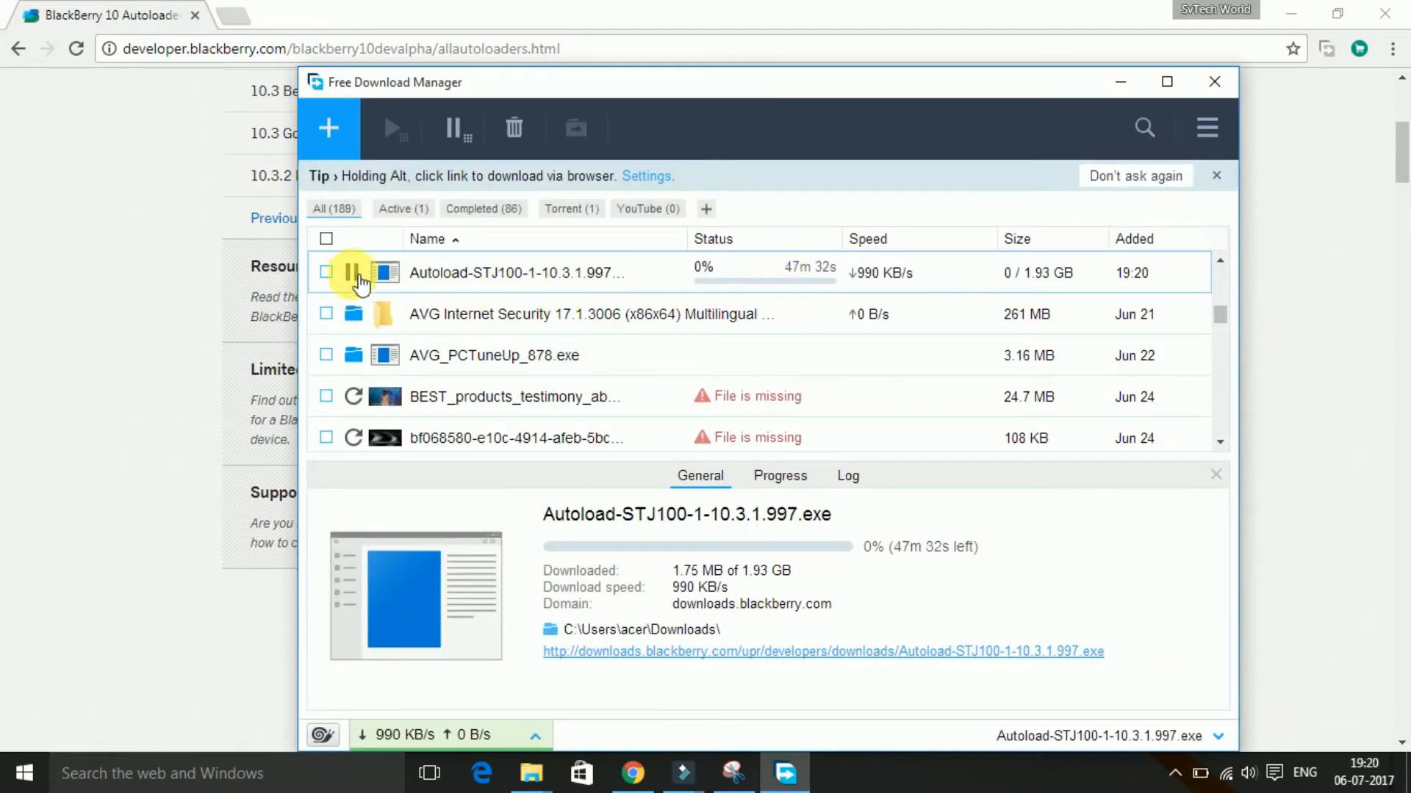
pyautogui.click(354, 273)
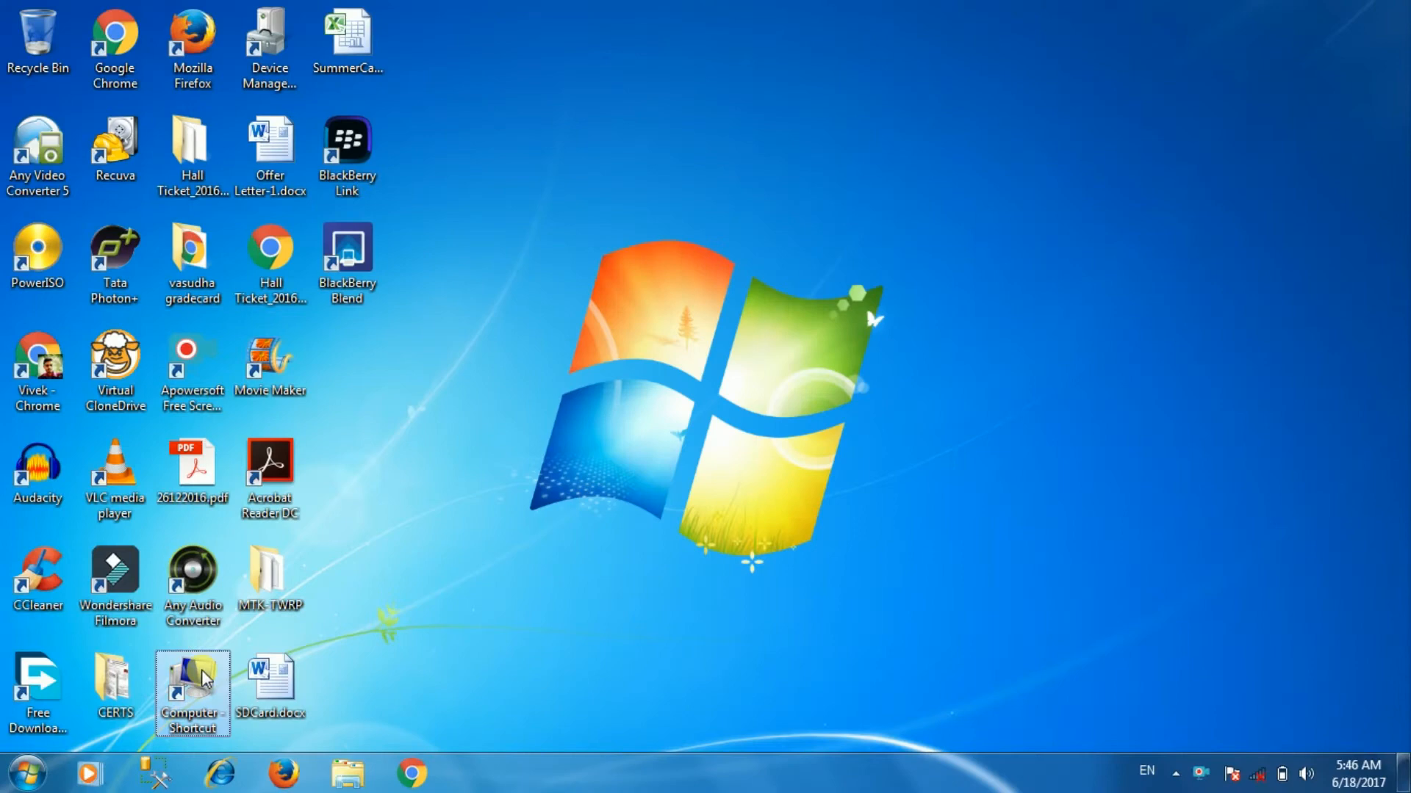
# Navigate to E: > MAIN ADDA > ANDROID > blackberry stj100-1 autoloader and bring up the .exe's context menu
pyautogui.doubleClick(191, 678)
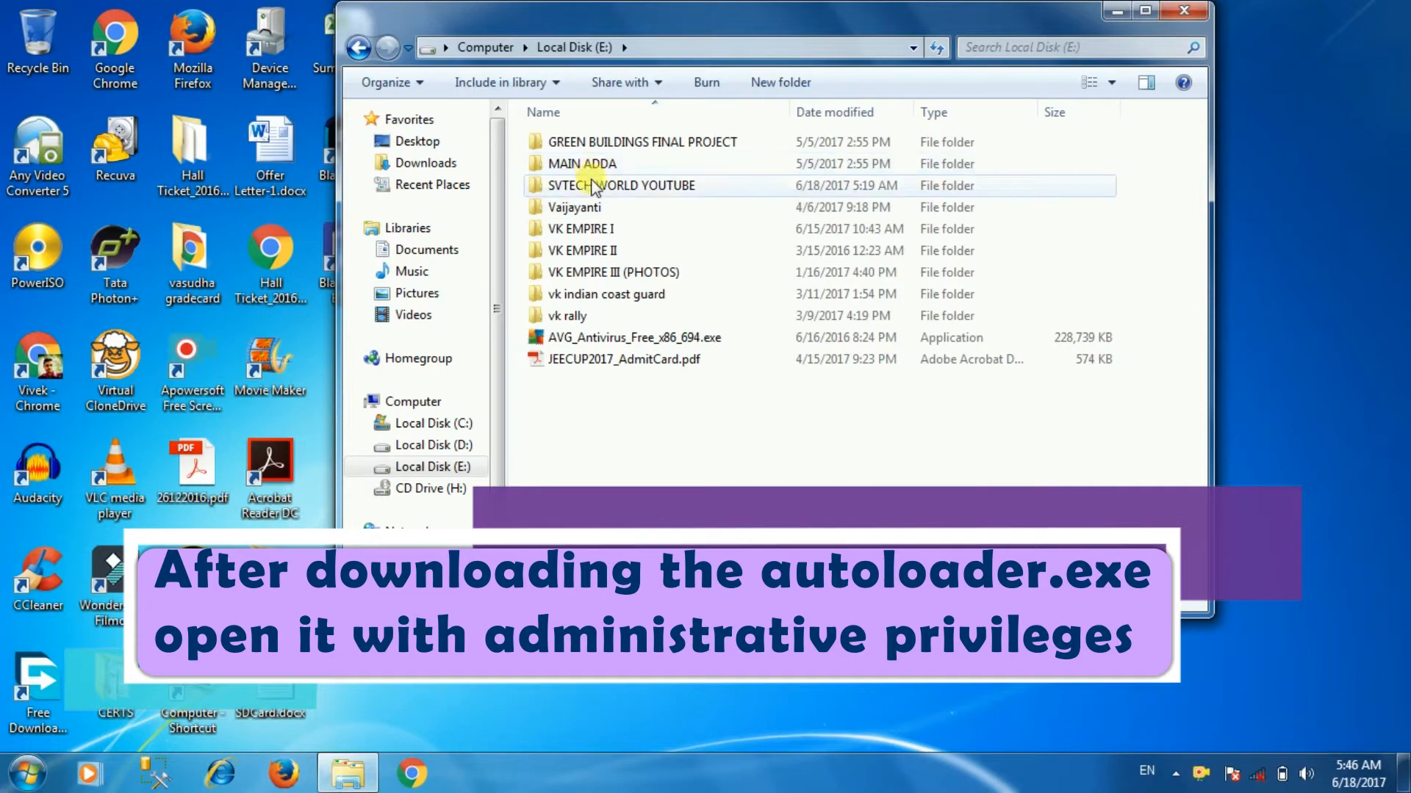
pyautogui.doubleClick(582, 164)
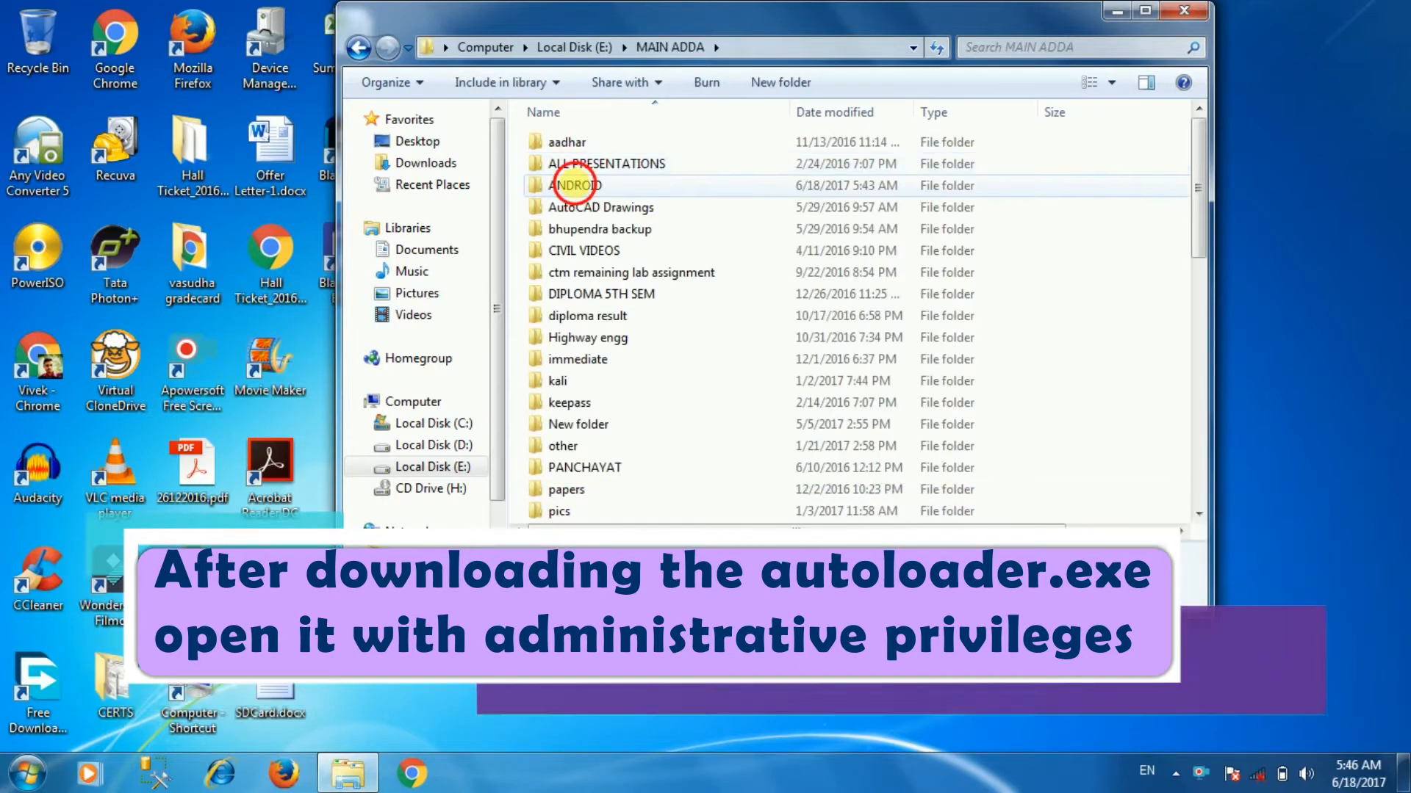
pyautogui.doubleClick(575, 186)
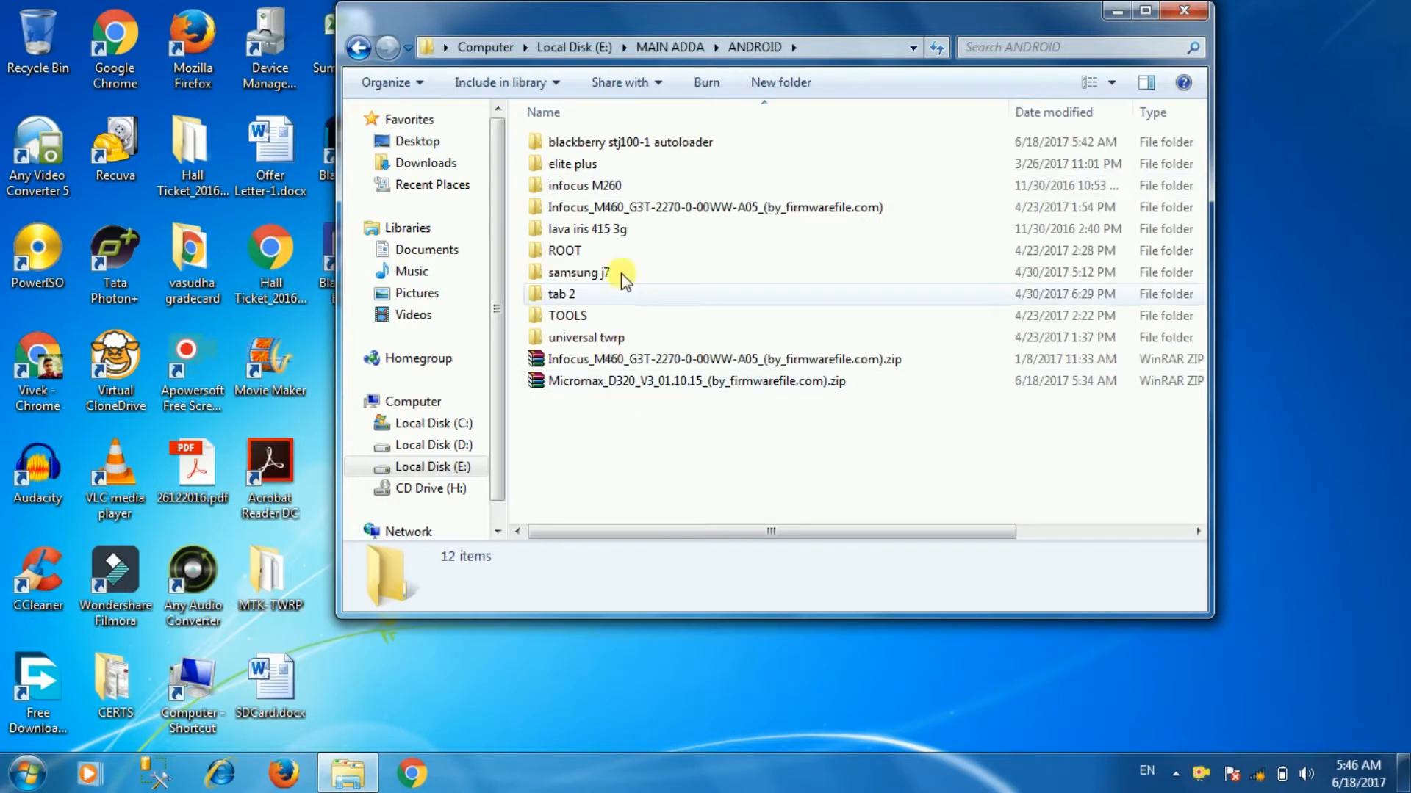
pyautogui.moveTo(611, 207)
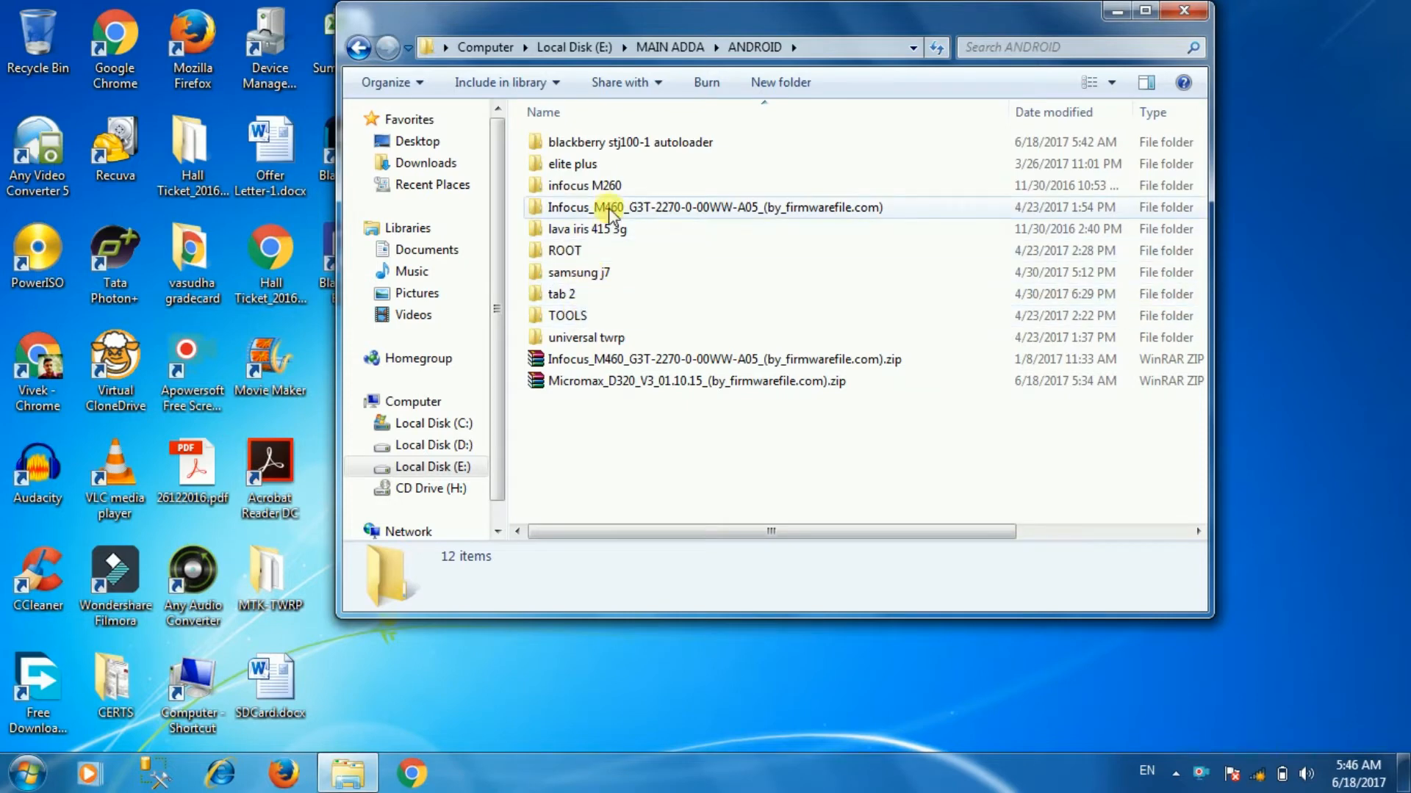
pyautogui.doubleClick(631, 141)
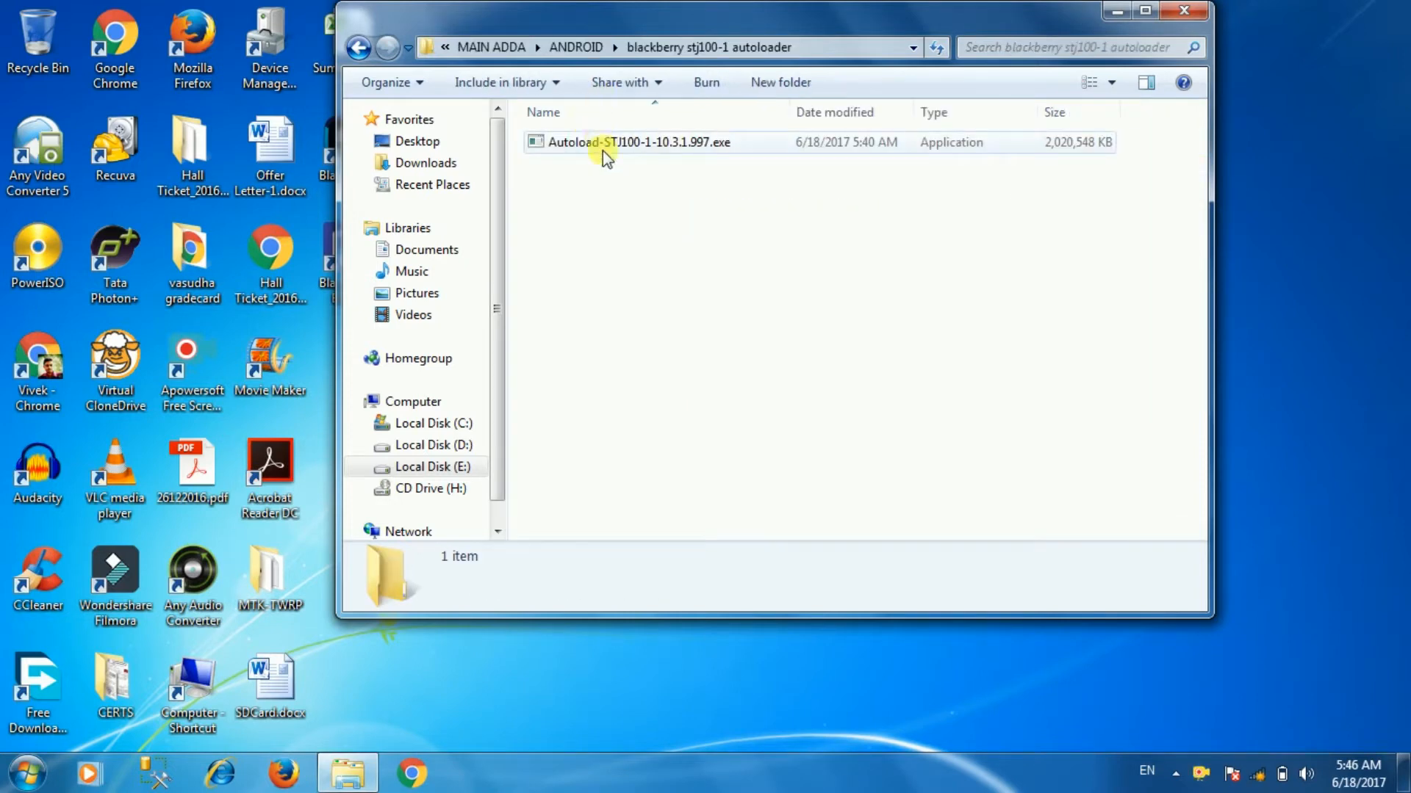
pyautogui.rightClick(637, 142)
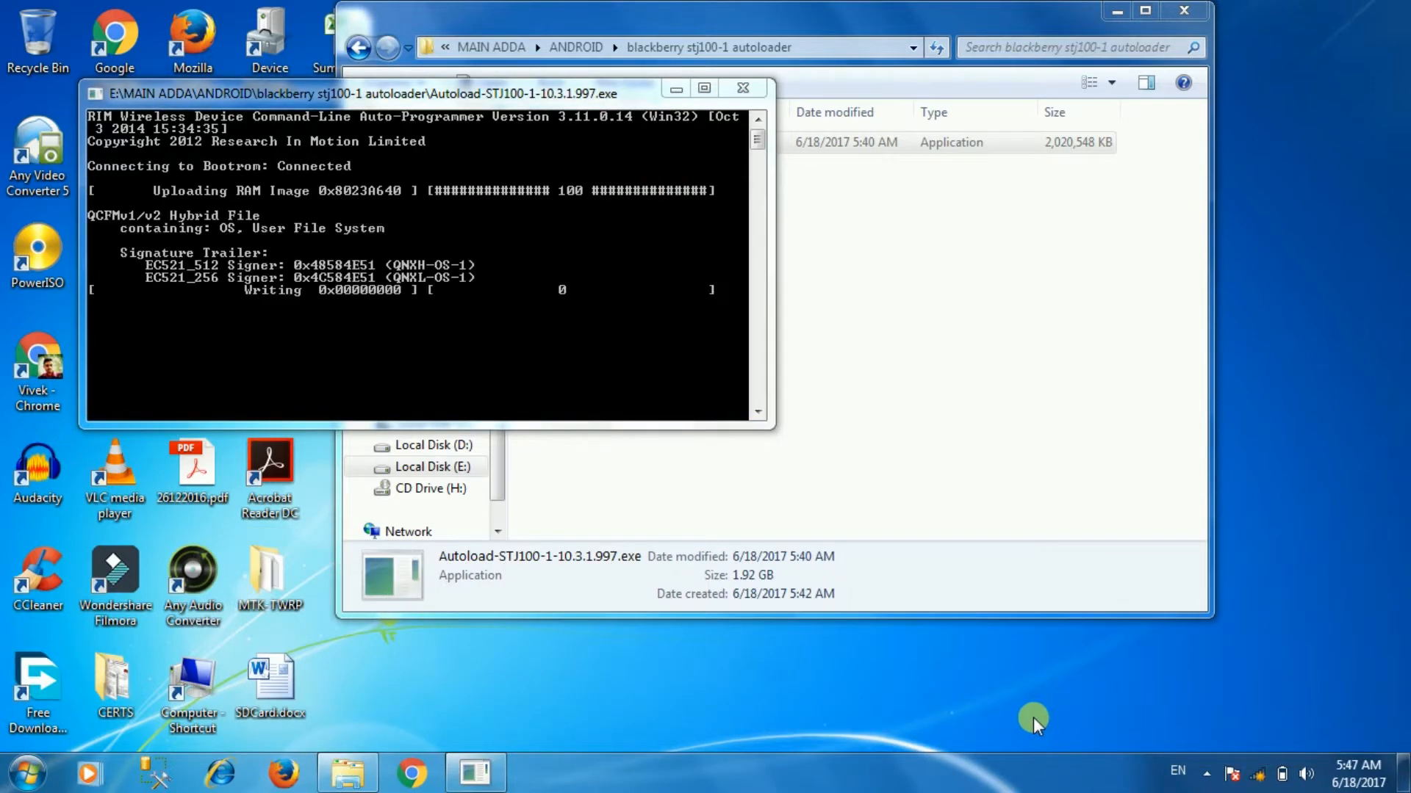
pyautogui.moveTo(1199, 771)
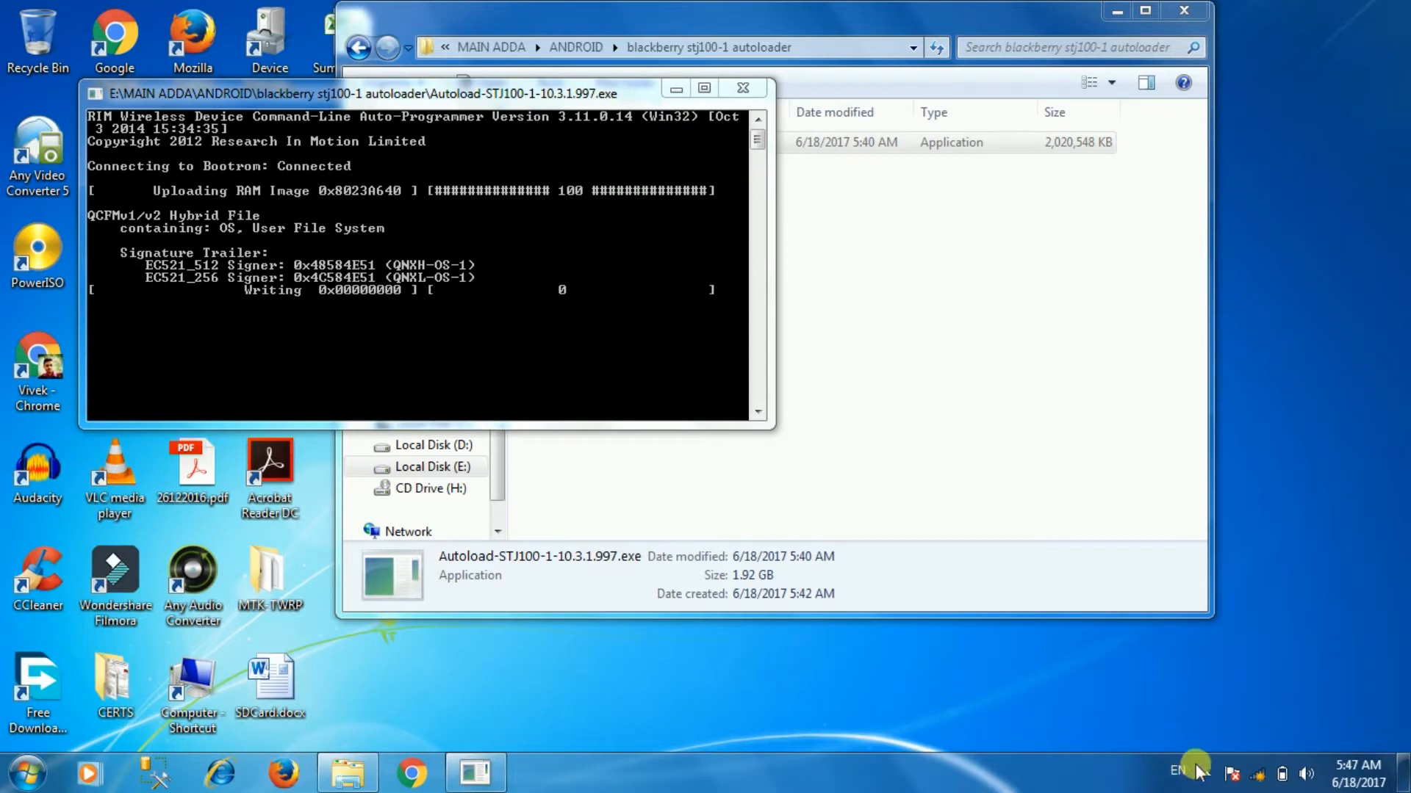
pyautogui.moveTo(1203, 774)
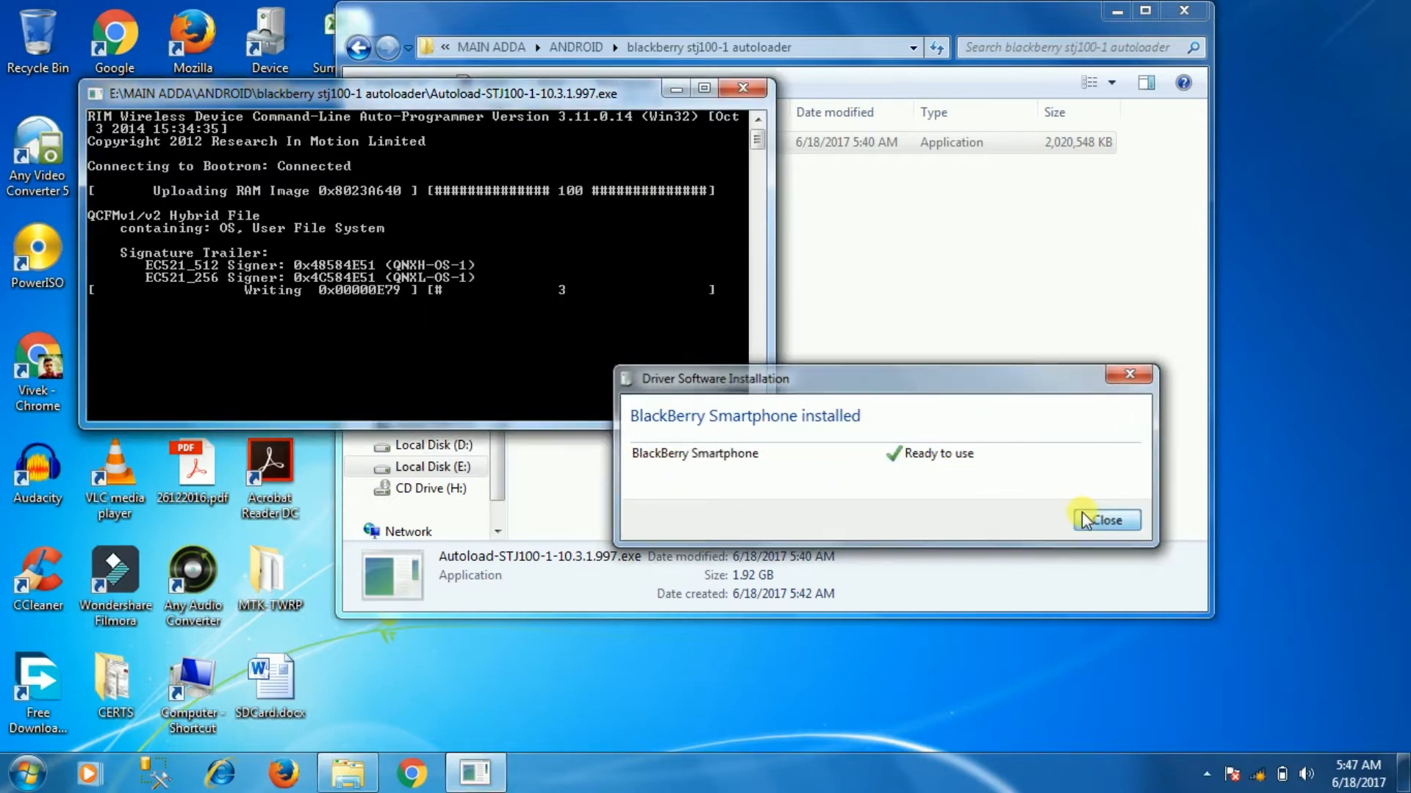
# Dismiss the driver notice, follow the flash to completion in the maximized console, then close it
pyautogui.click(1105, 521)
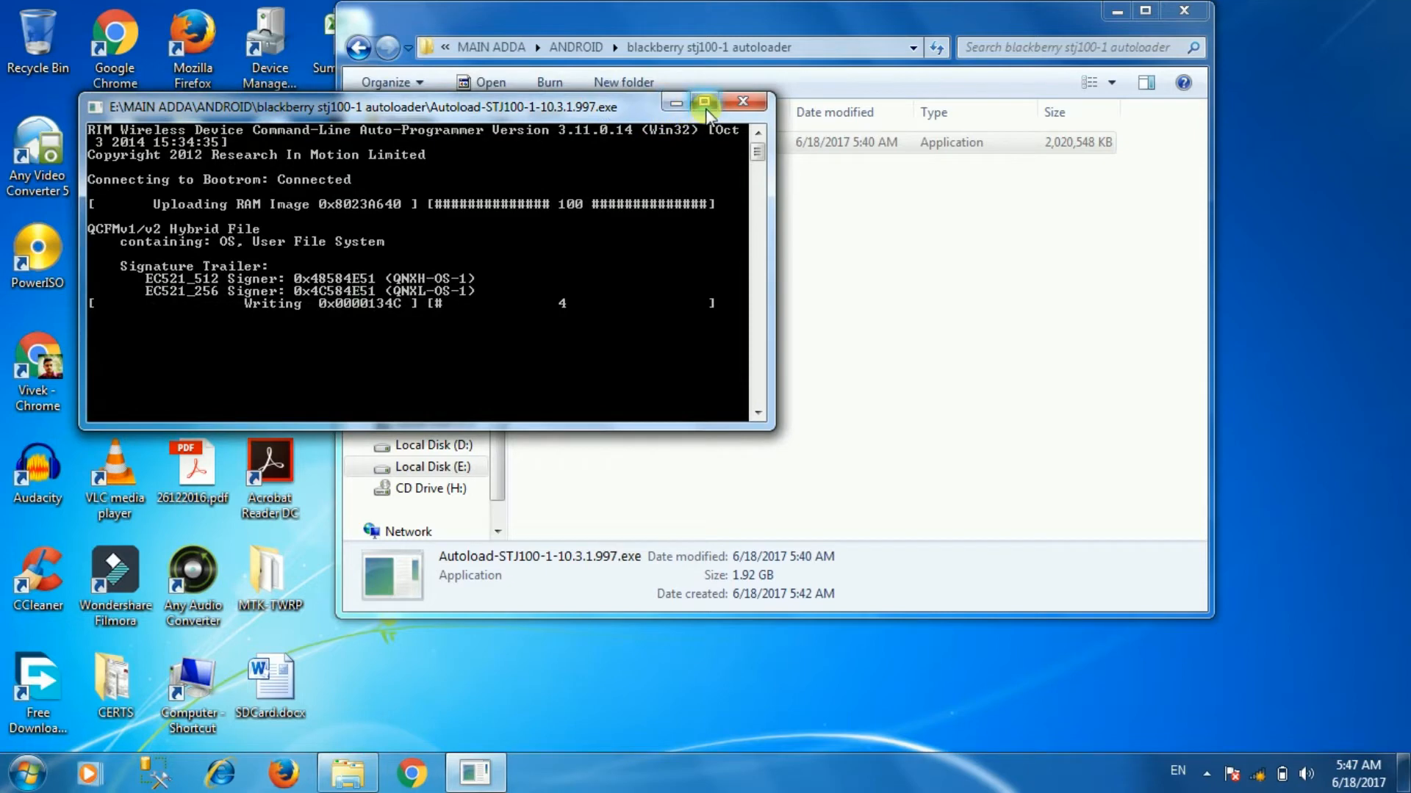
pyautogui.click(703, 101)
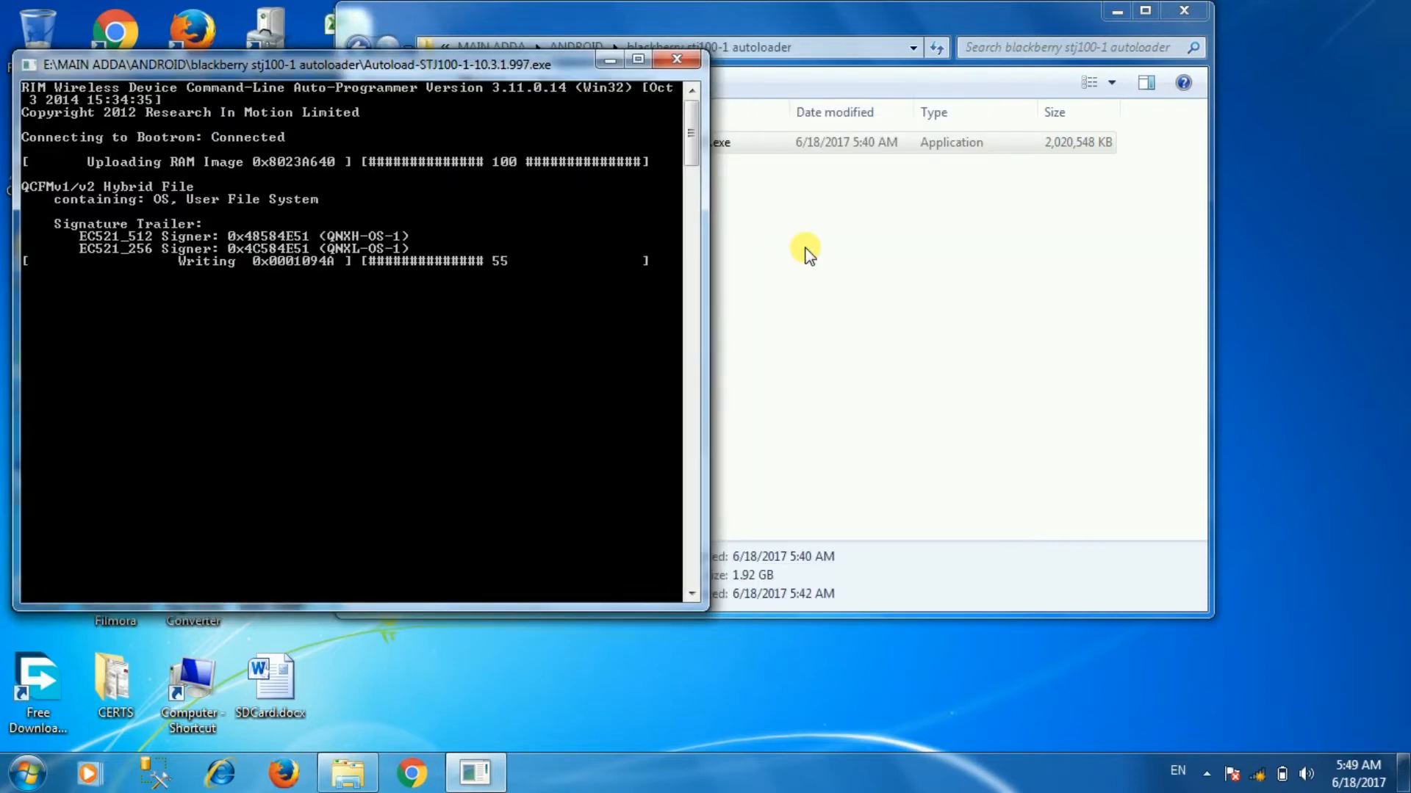
pyautogui.moveTo(914, 275)
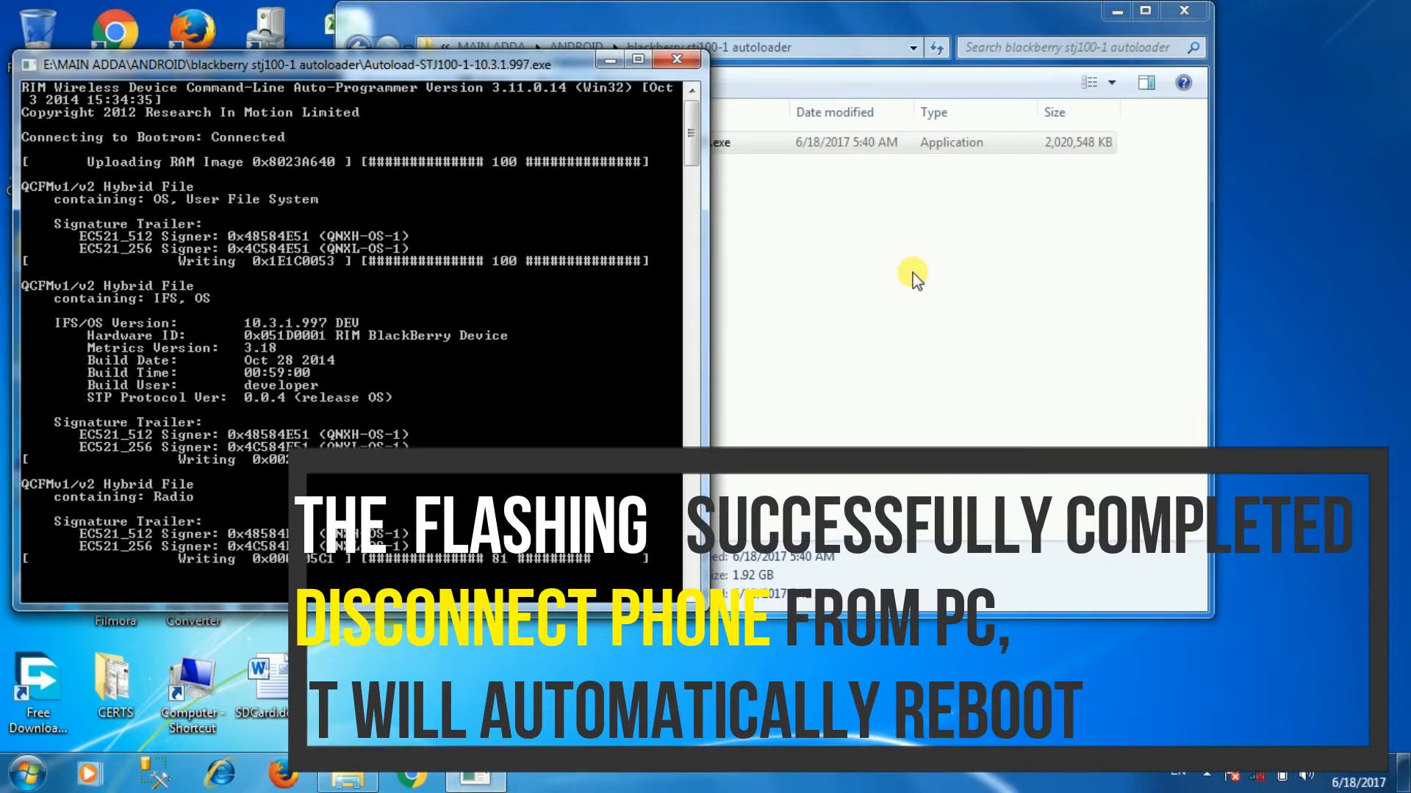
pyautogui.click(676, 59)
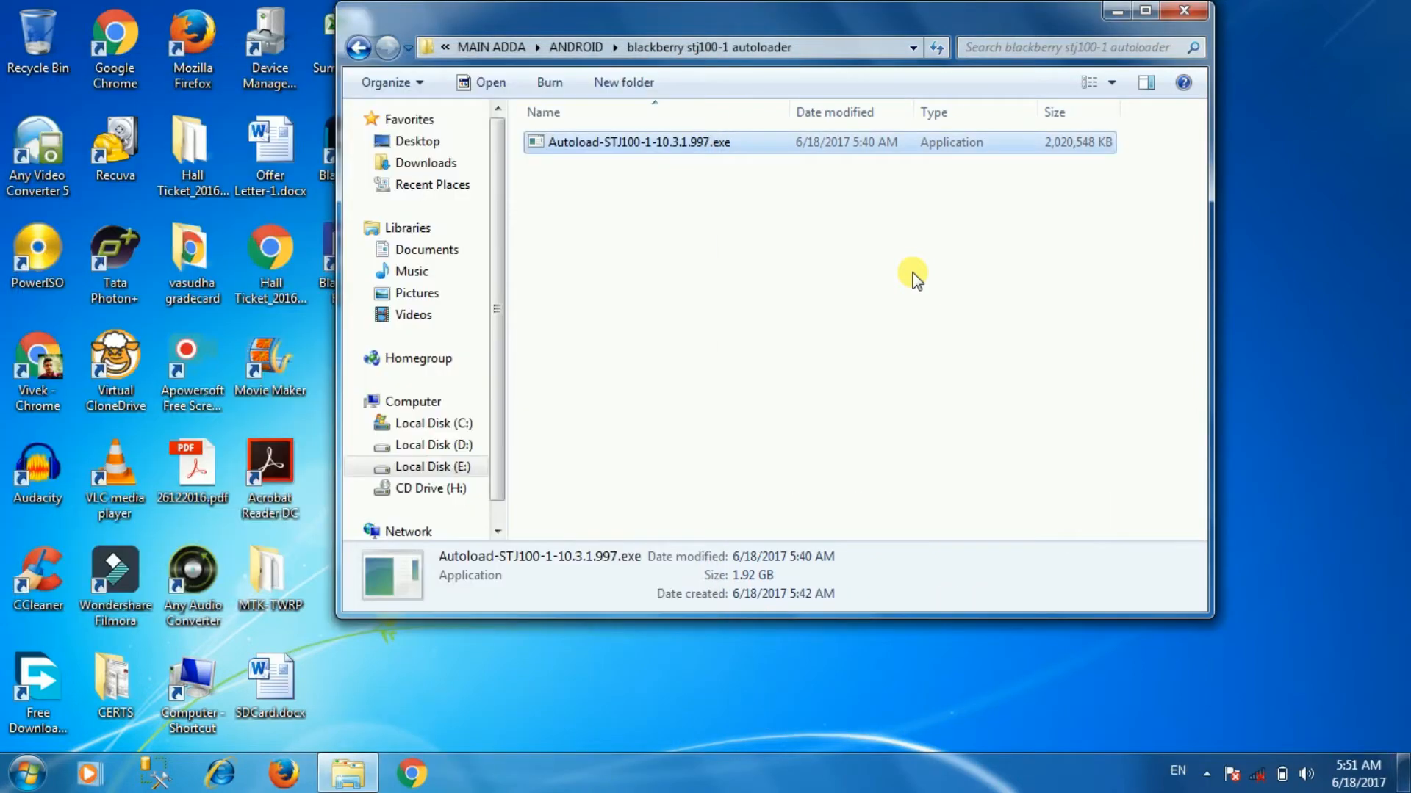